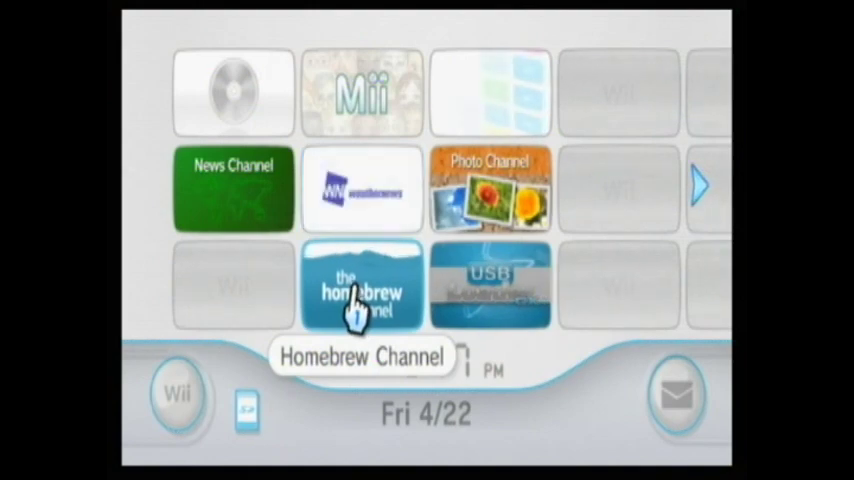
# Select the Homebrew Channel tile from the Wii Menu to reach its start screen
pyautogui.click(362, 286)
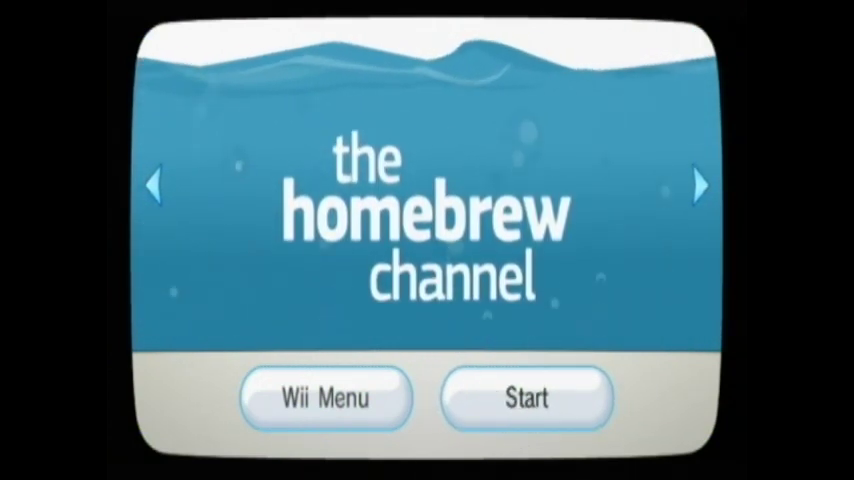
# Launch the Homebrew Channel to show its installed apps including CleanRip
pyautogui.click(526, 398)
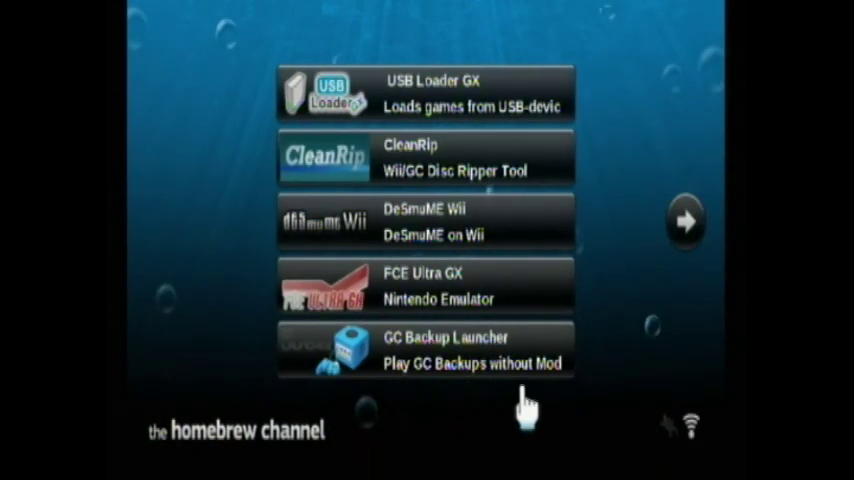
pyautogui.moveTo(466, 424)
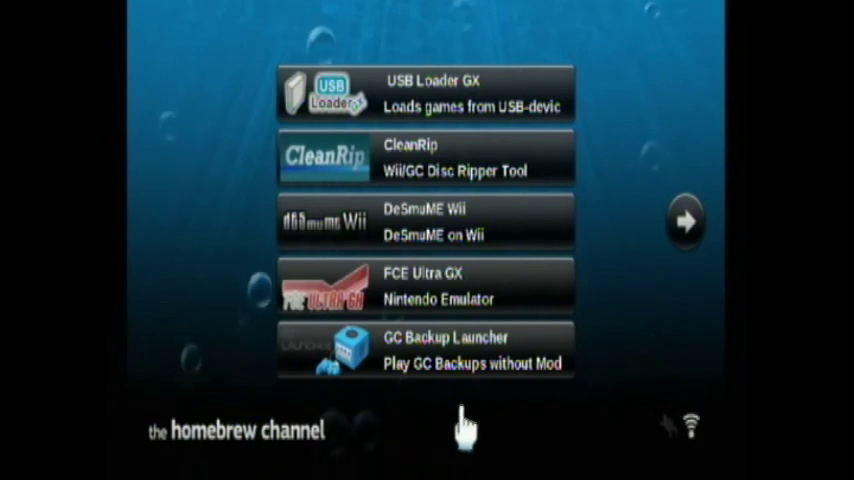
pyautogui.moveTo(450, 170)
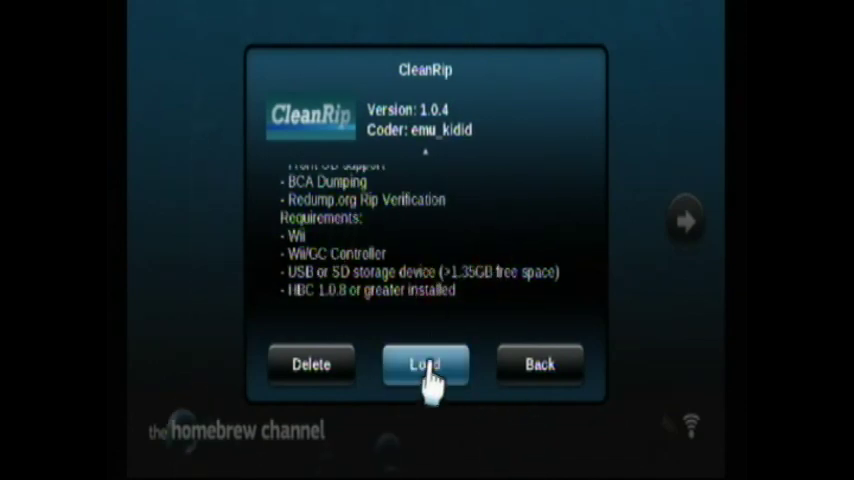
pyautogui.click(424, 364)
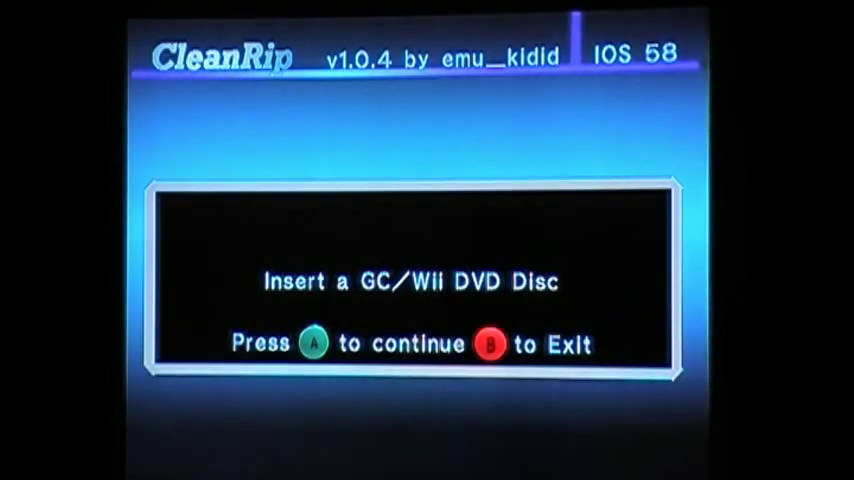
pyautogui.press('A')
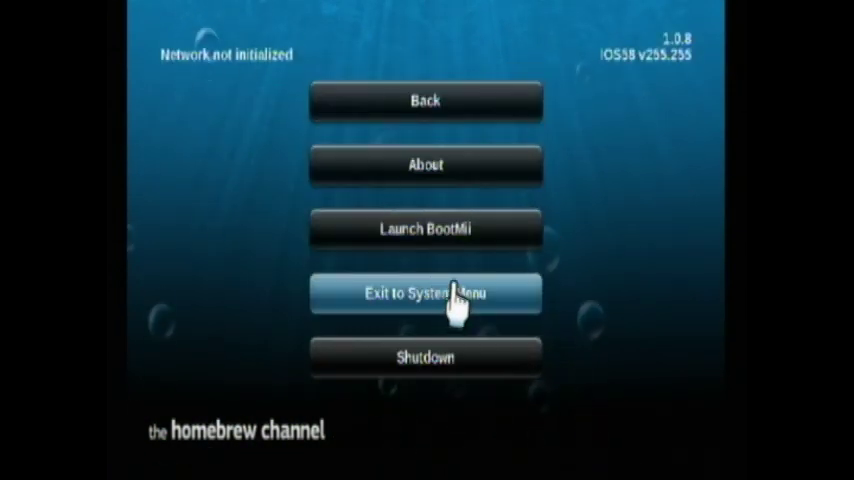
# Exit the Homebrew Channel back to the Wii System Menu
pyautogui.click(424, 292)
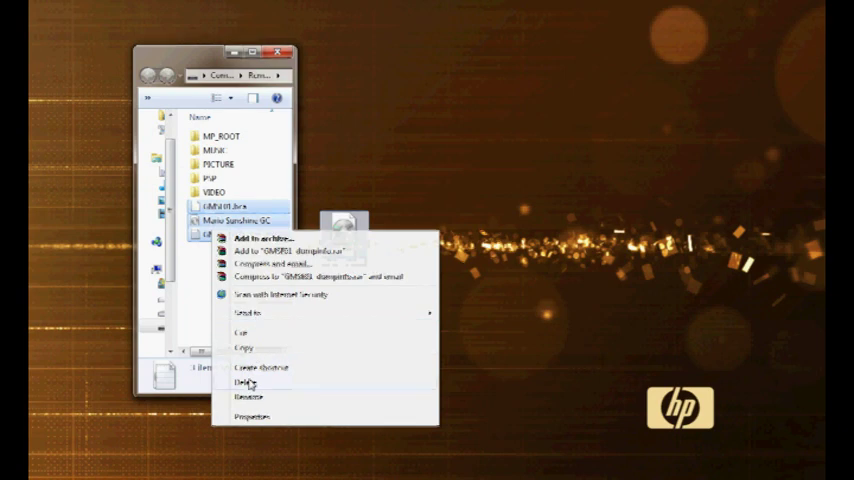
# Copy the ripped GameCube image from the USB drive to the desktop for burning
pyautogui.click(244, 384)
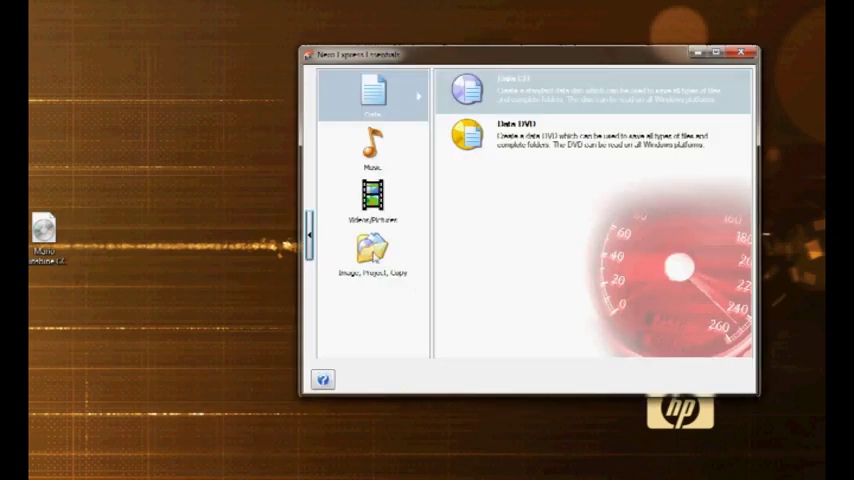
# Choose Image, Project, Copy then Disc Image or Saved Project to reach the Open dialog
pyautogui.click(372, 256)
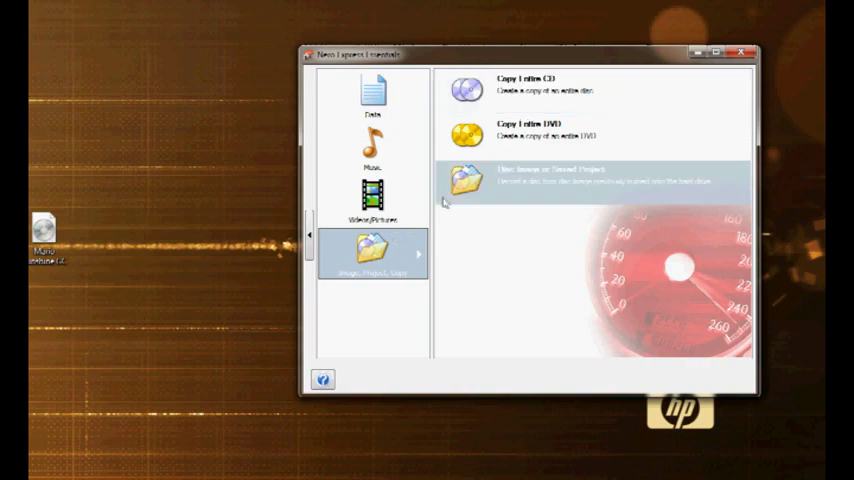
pyautogui.click(550, 180)
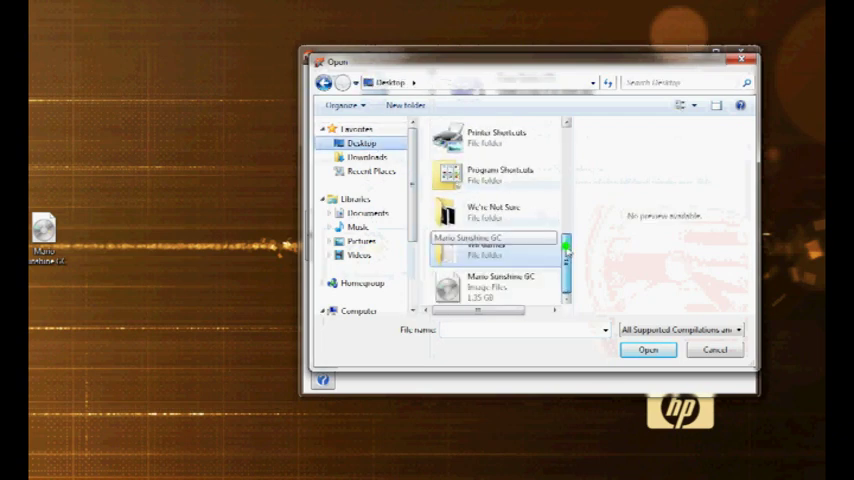
# Load the Mario Sunshine GC image file and reach Final Burn Settings
pyautogui.click(492, 288)
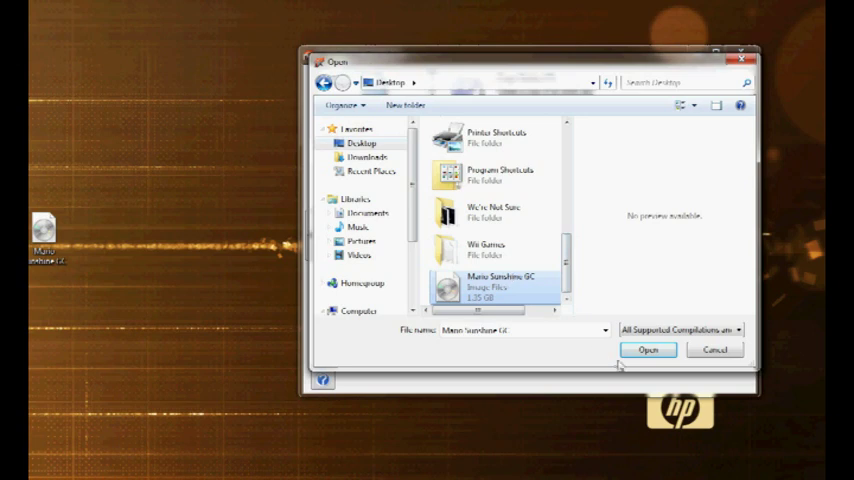
pyautogui.click(648, 348)
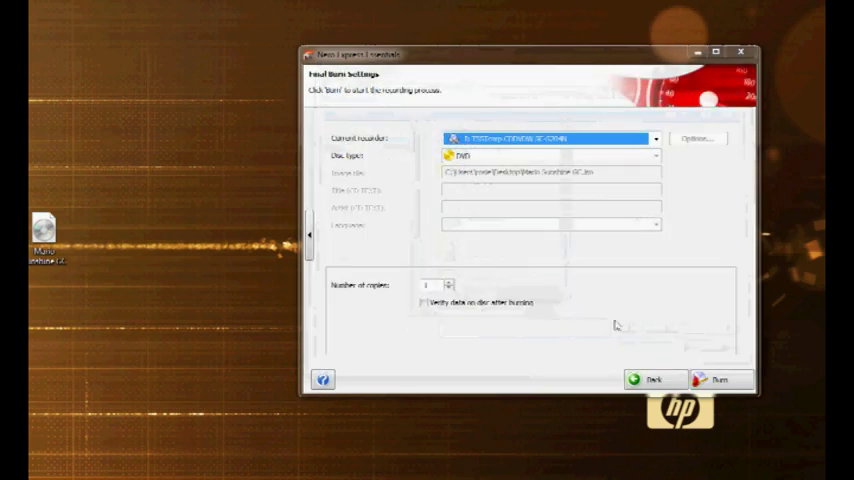
pyautogui.moveTo(720, 380)
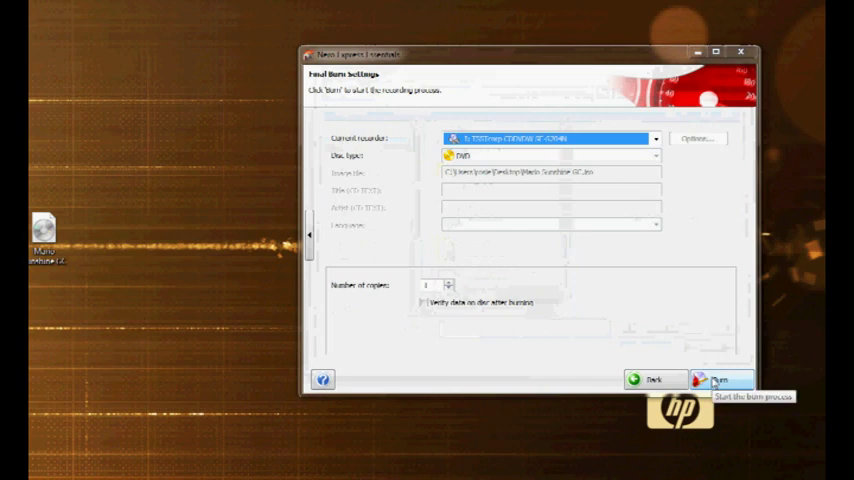